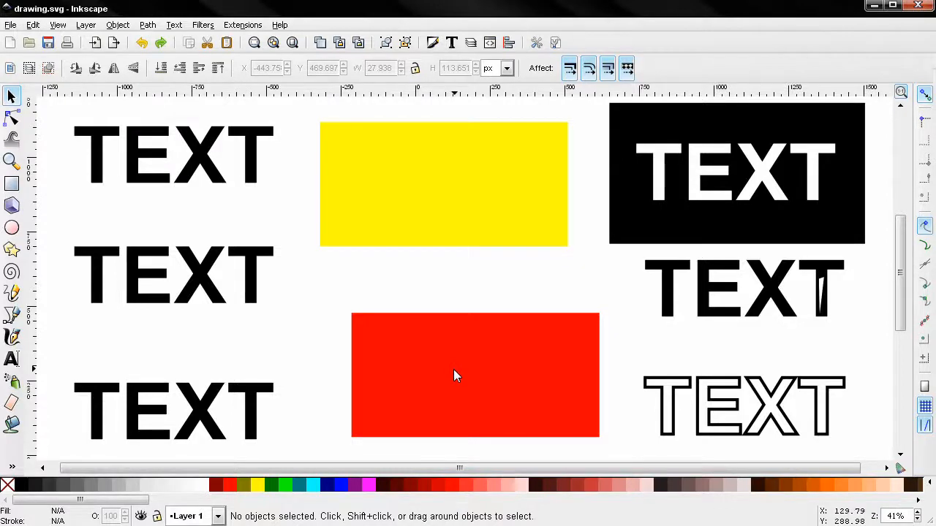
mouse_move(661, 395)
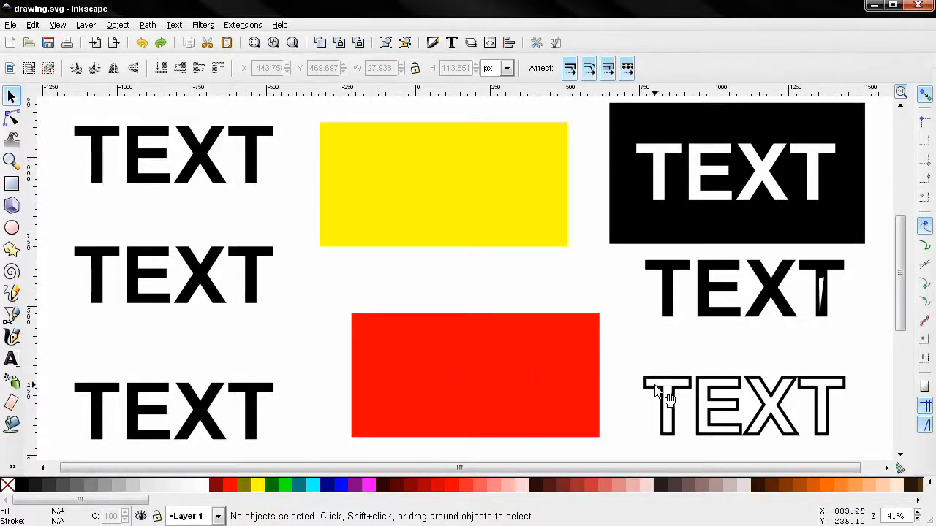
mouse_move(263, 413)
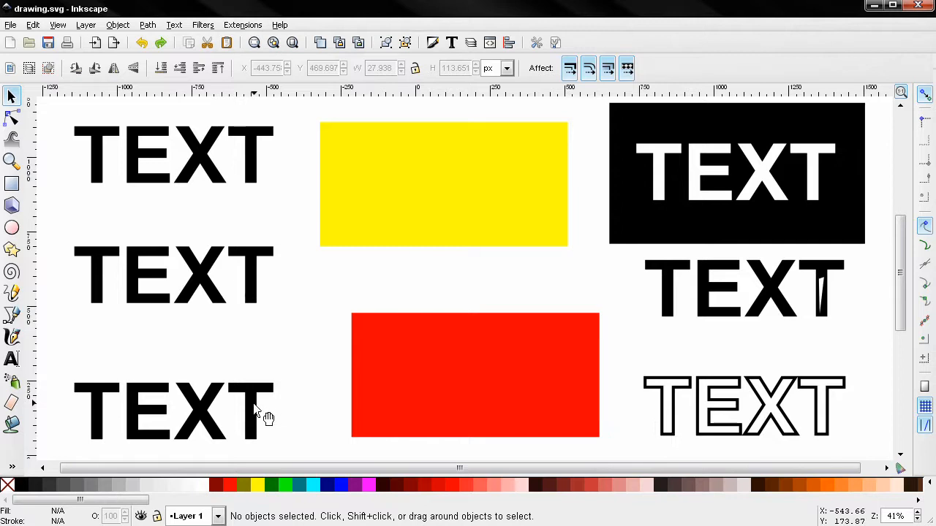
mouse_move(753, 395)
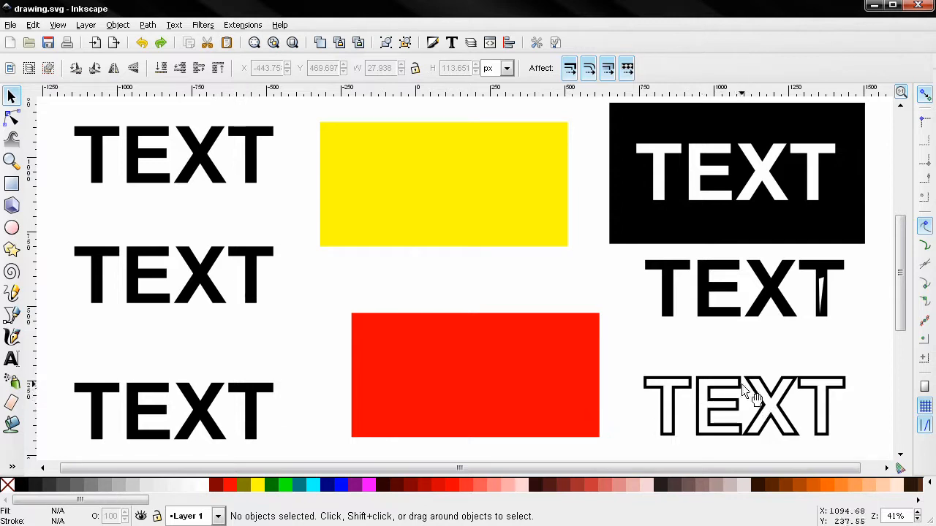
mouse_move(811, 309)
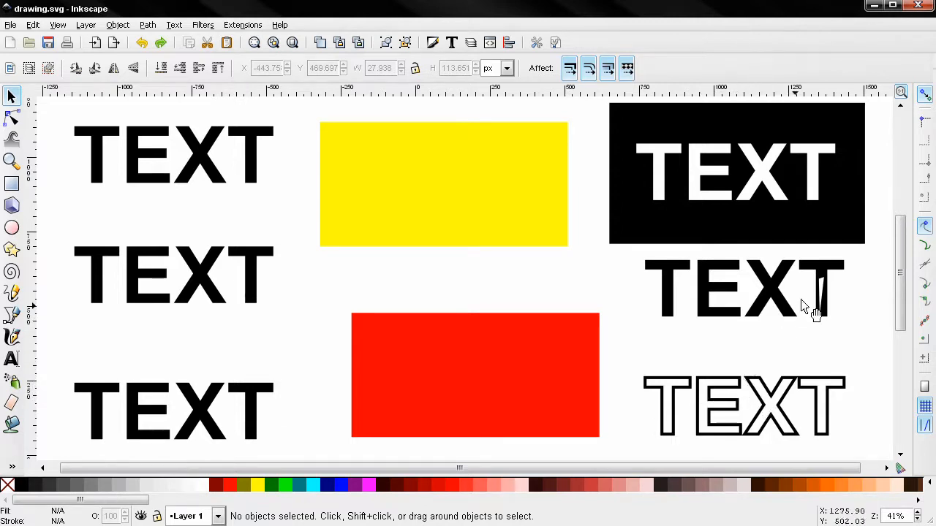
mouse_move(831, 300)
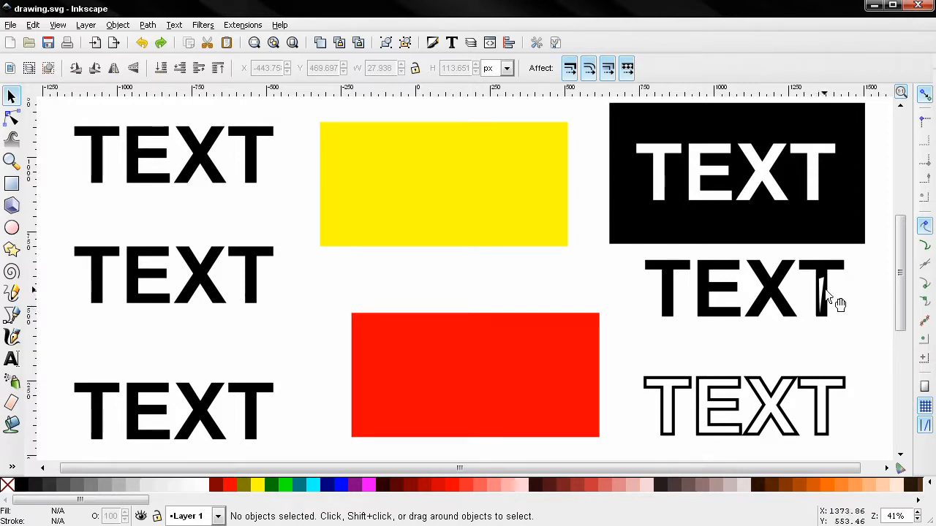
mouse_move(831, 295)
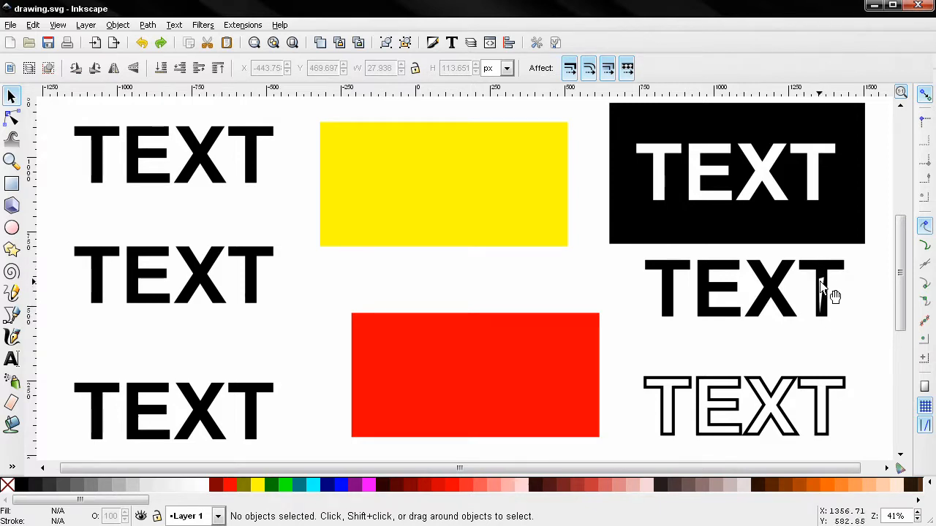
Move the top TEXT onto the yellow rectangle, centre it, and apply Path Difference to knock it out
click(737, 172)
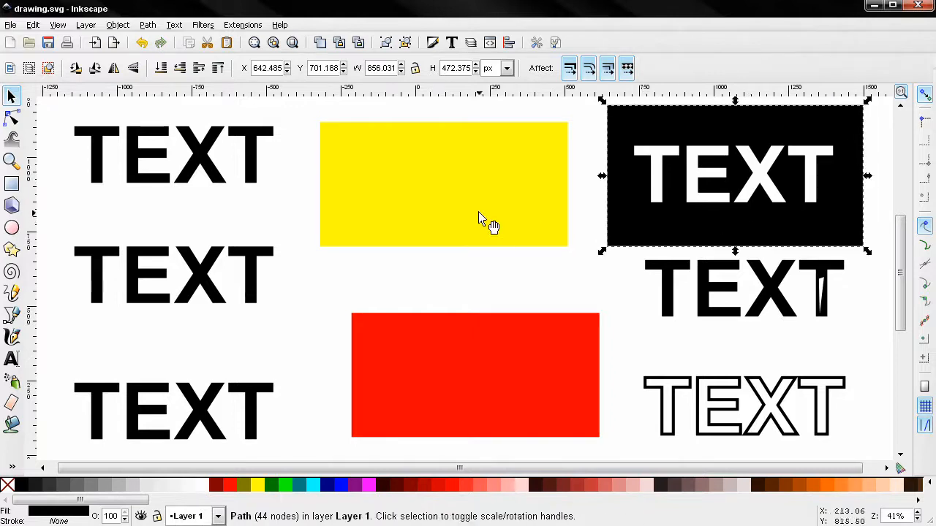
mouse_move(734, 179)
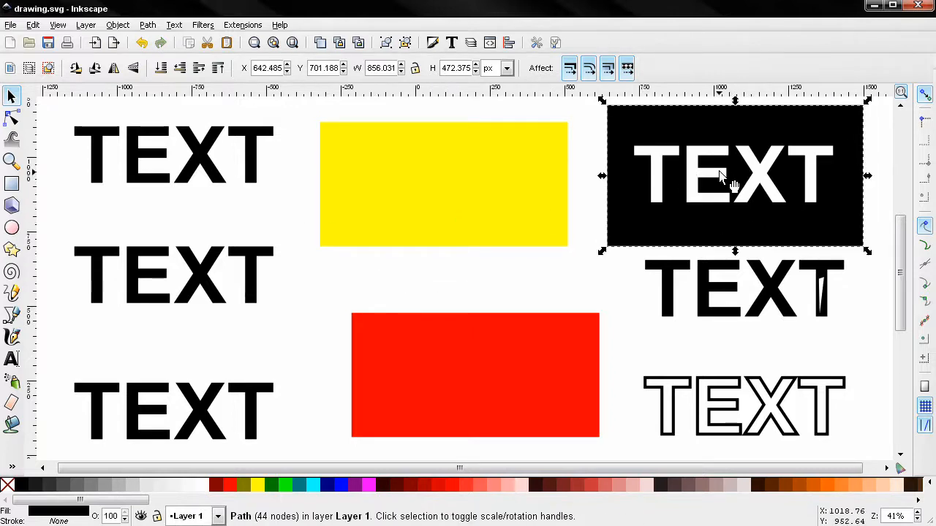
mouse_move(219, 168)
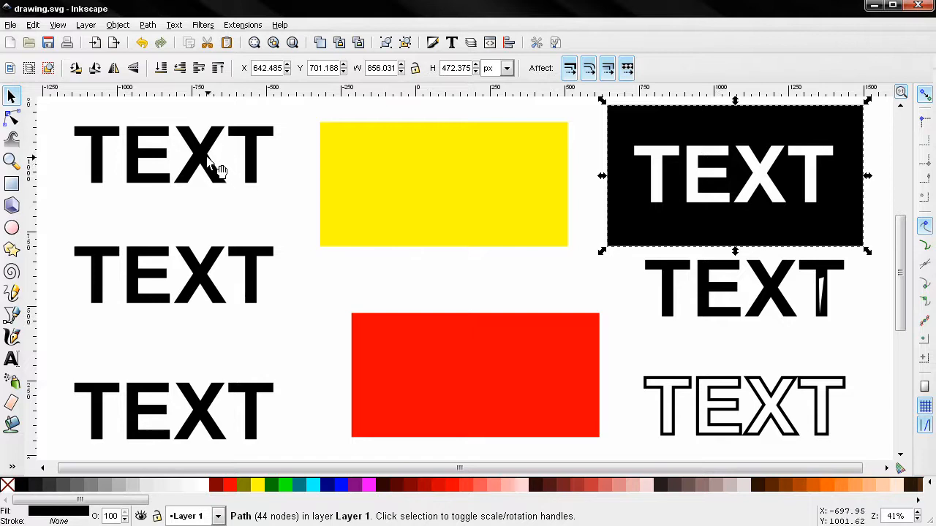
drag(219, 158, 483, 182)
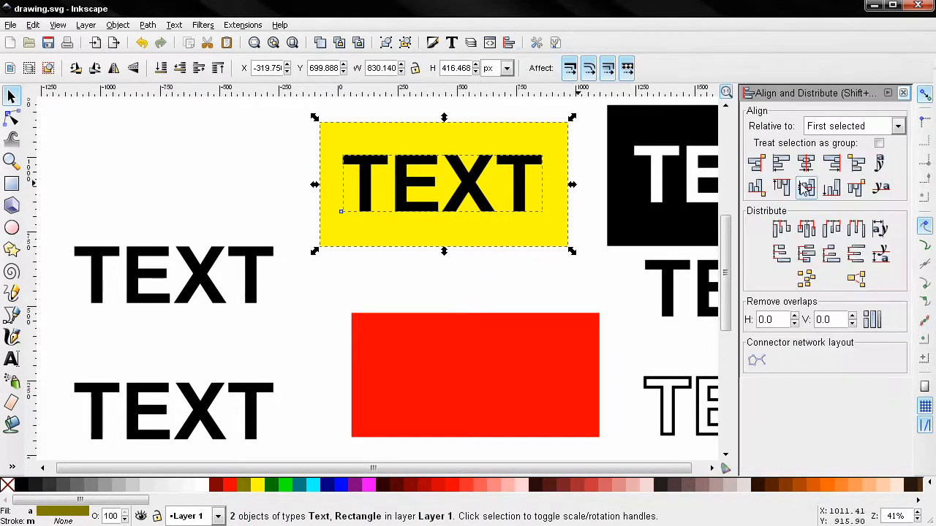
click(805, 188)
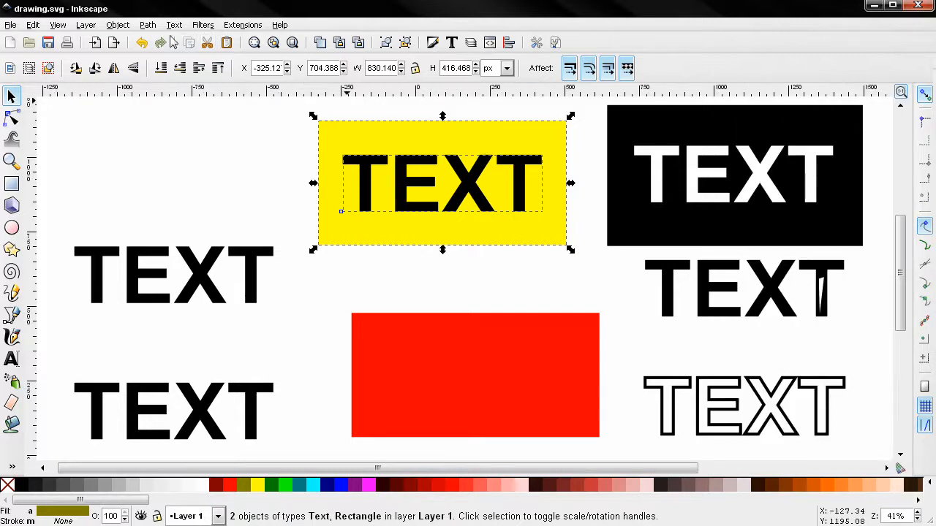
click(146, 24)
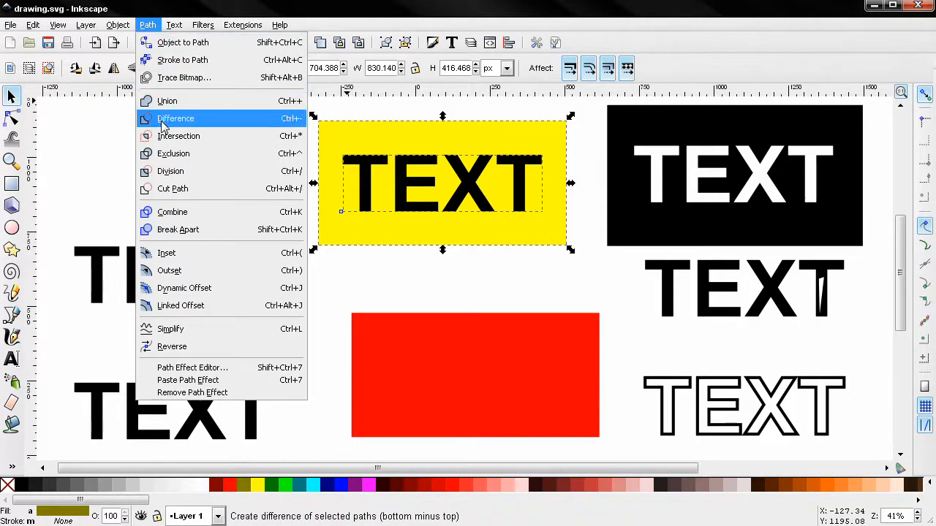
click(176, 119)
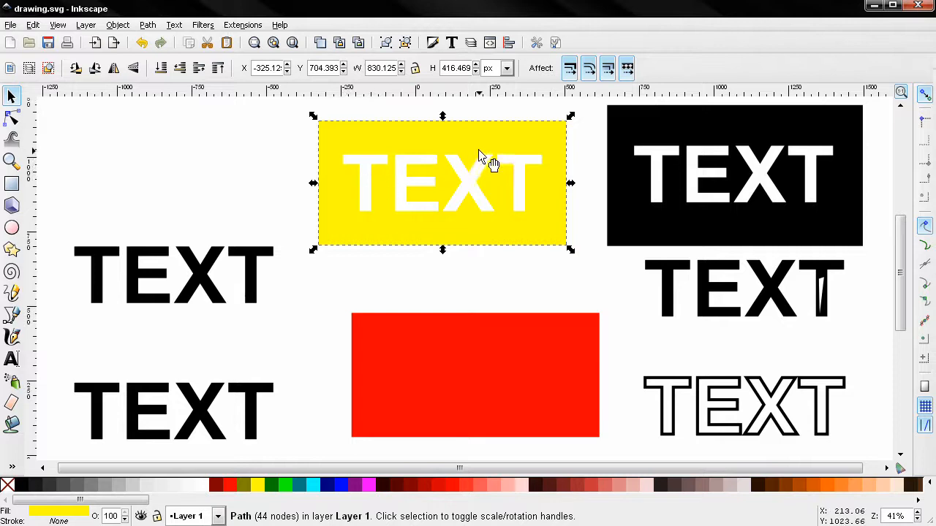
Drag the yellow knocked-out TEXT to the upper-left of the page
drag(441, 182, 190, 169)
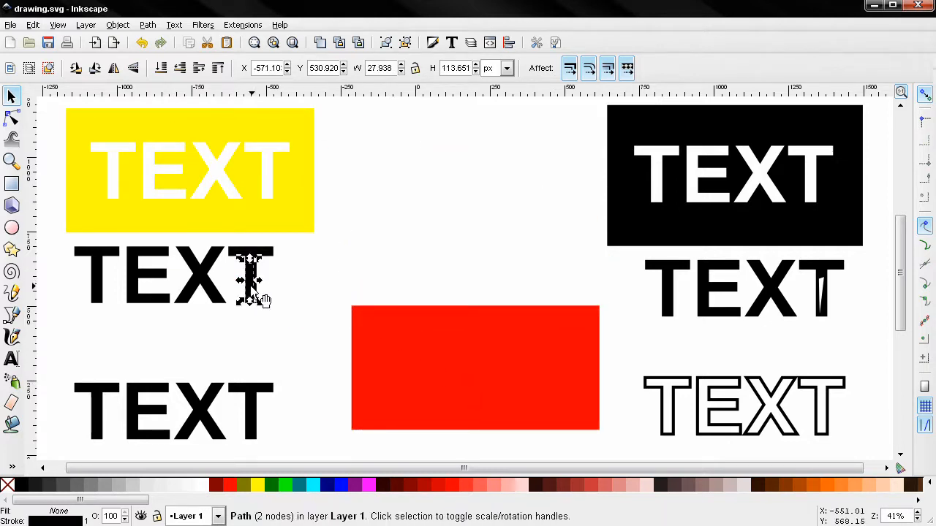
Draw a freeform line across the T of the second TEXT with the Bezier tool
click(12, 314)
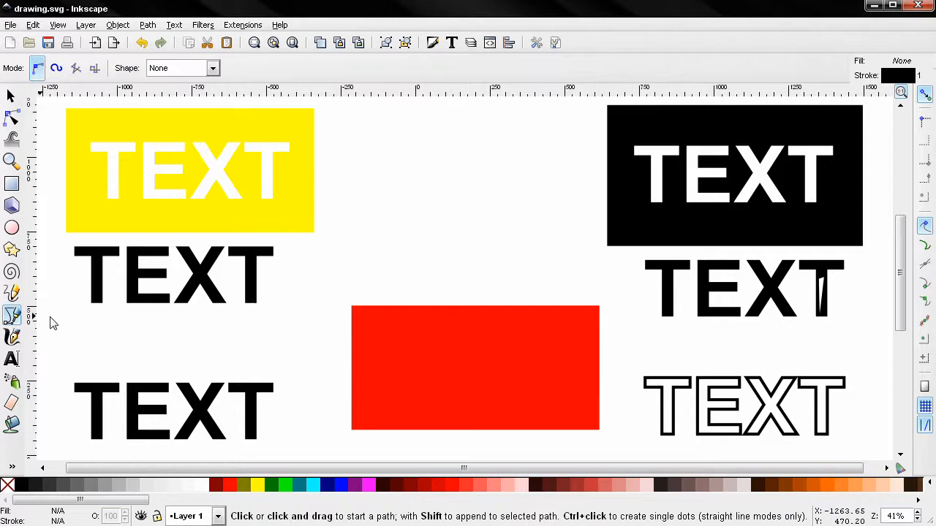
mouse_move(252, 306)
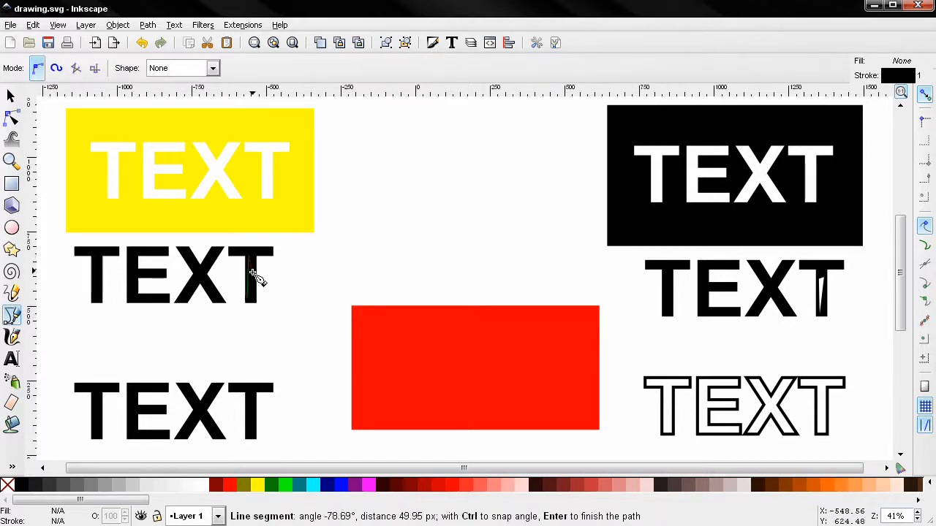
click(251, 303)
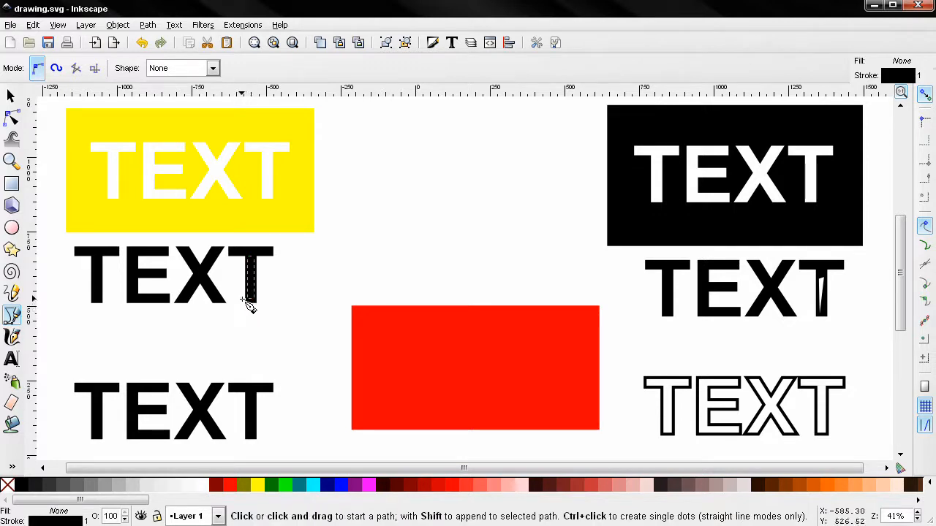
mouse_move(212, 285)
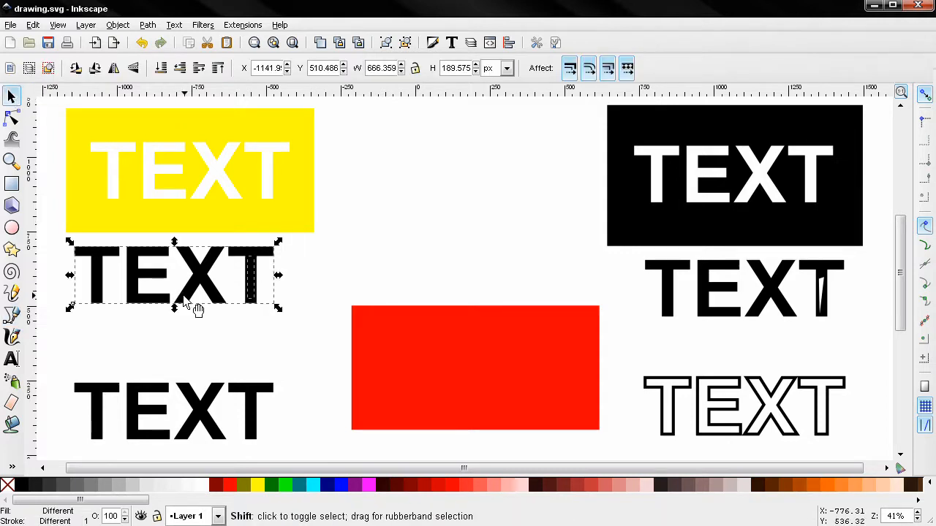
Cut the drawn shape out of the text's T with Path Difference
click(147, 23)
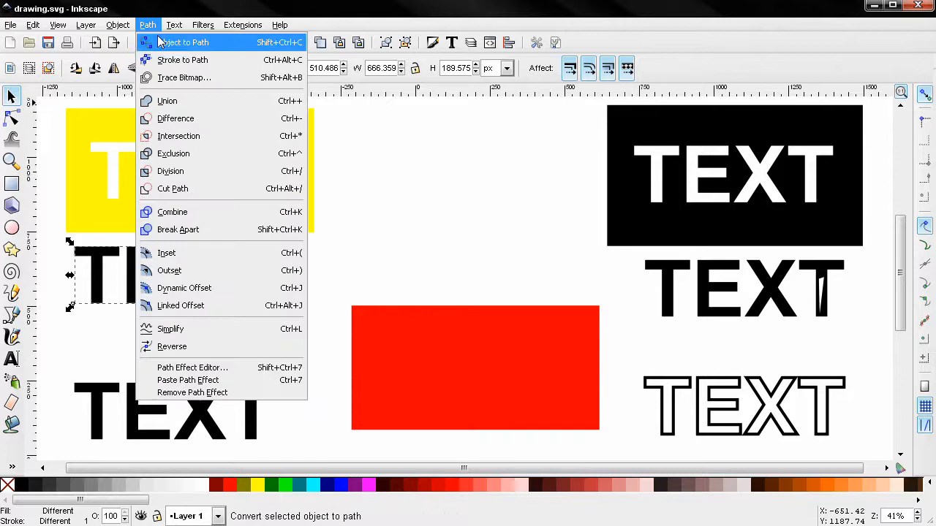
click(183, 41)
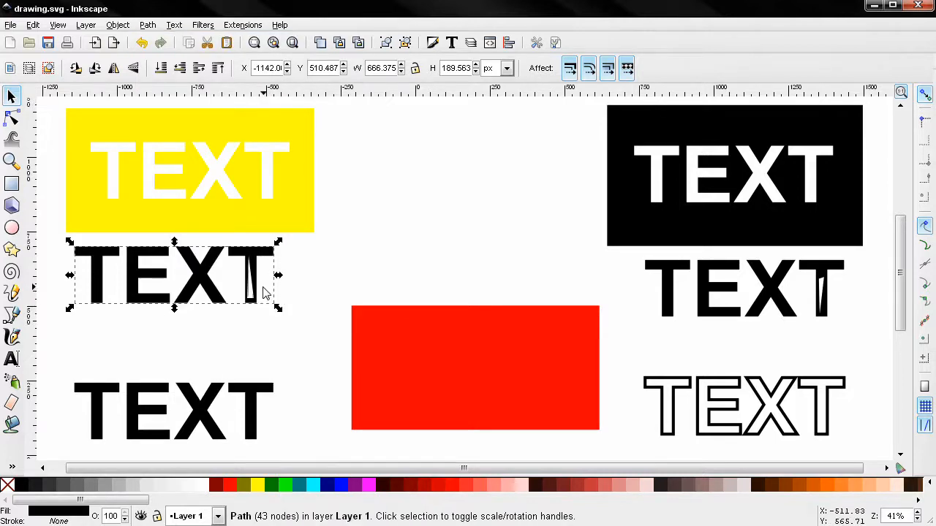
mouse_move(272, 302)
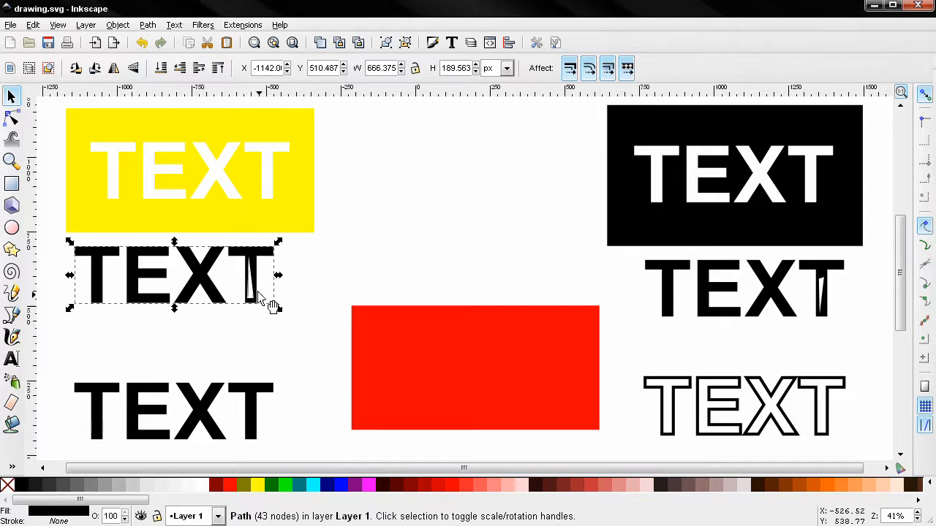
mouse_move(260, 301)
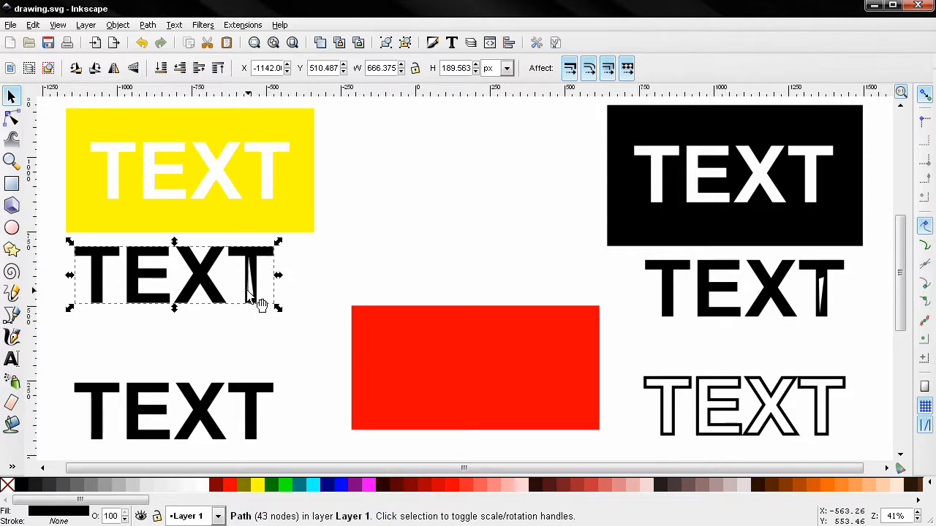
mouse_move(269, 410)
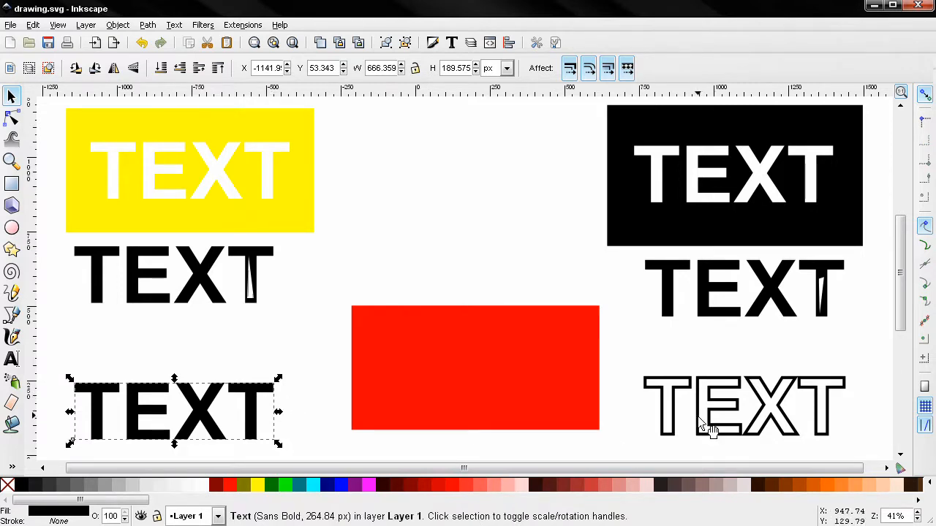
mouse_move(670, 438)
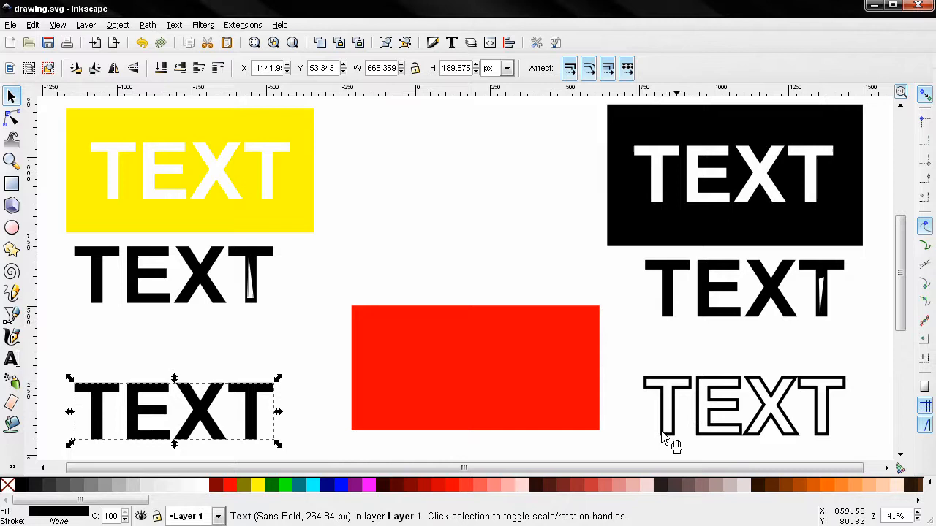
mouse_move(270, 406)
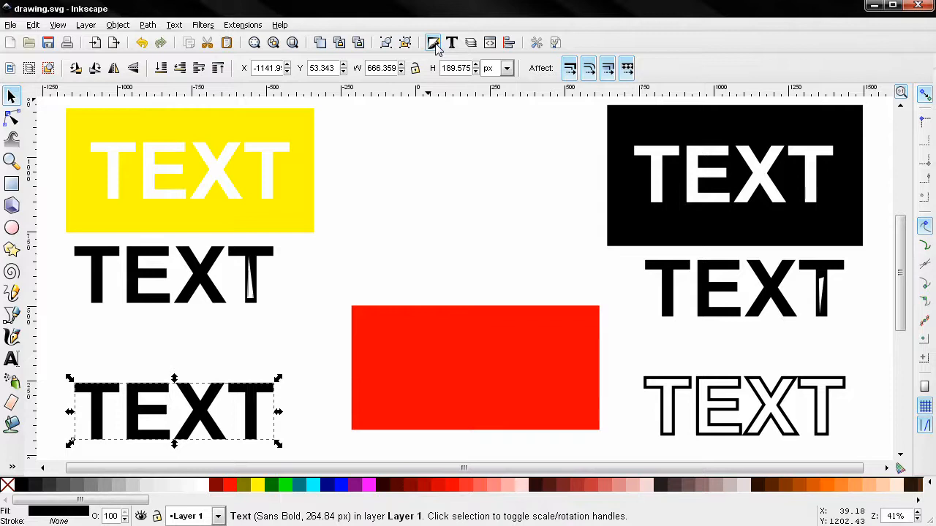
Bring up the Fill and Stroke settings for the bottom-left TEXT
click(432, 42)
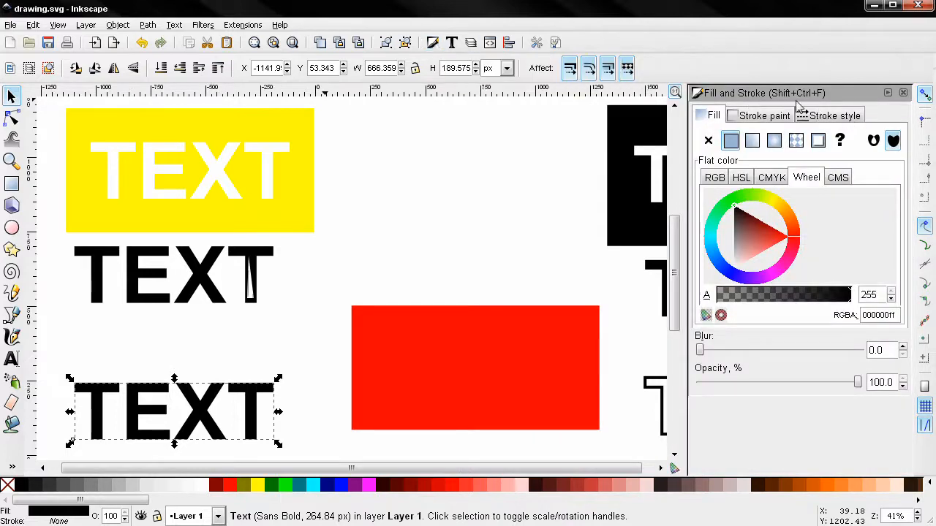
mouse_move(816, 105)
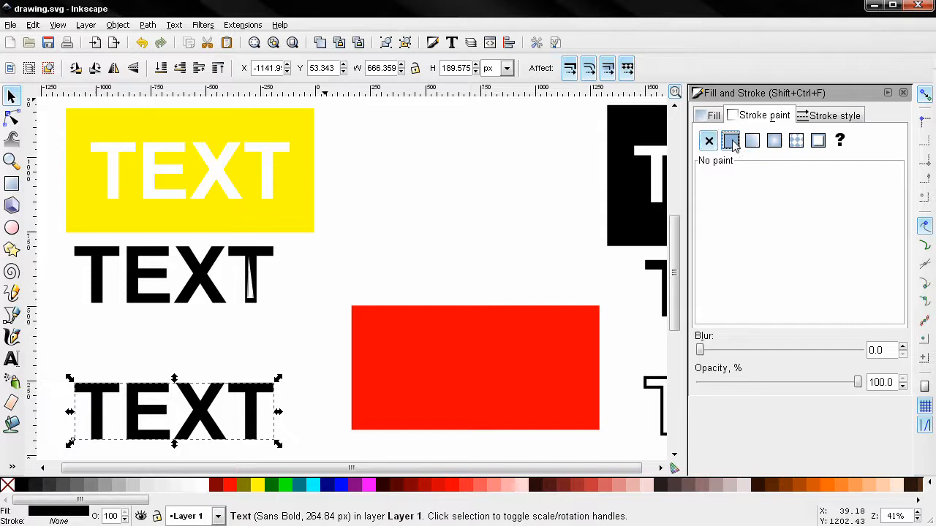
Give the text a flat-colour 10 px stroke and remove its fill, leaving outline-only lettering
click(731, 140)
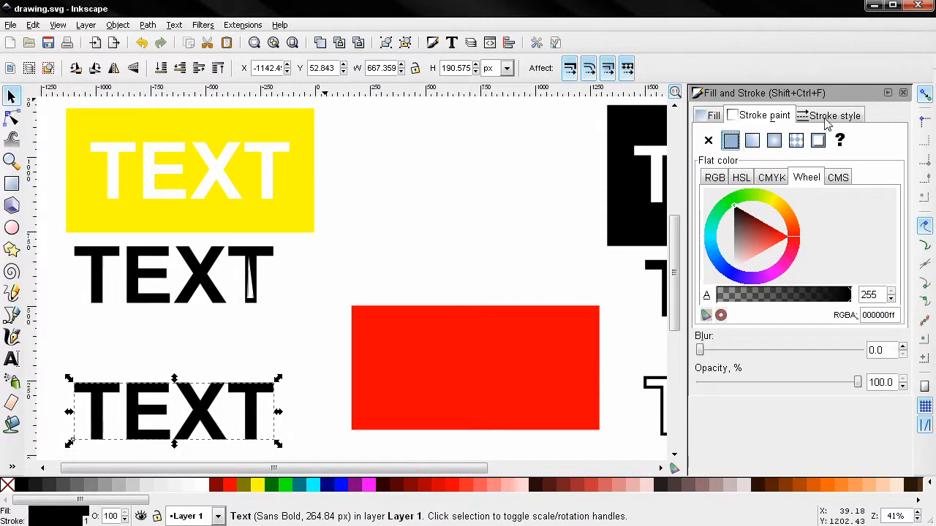
click(833, 114)
text(10)
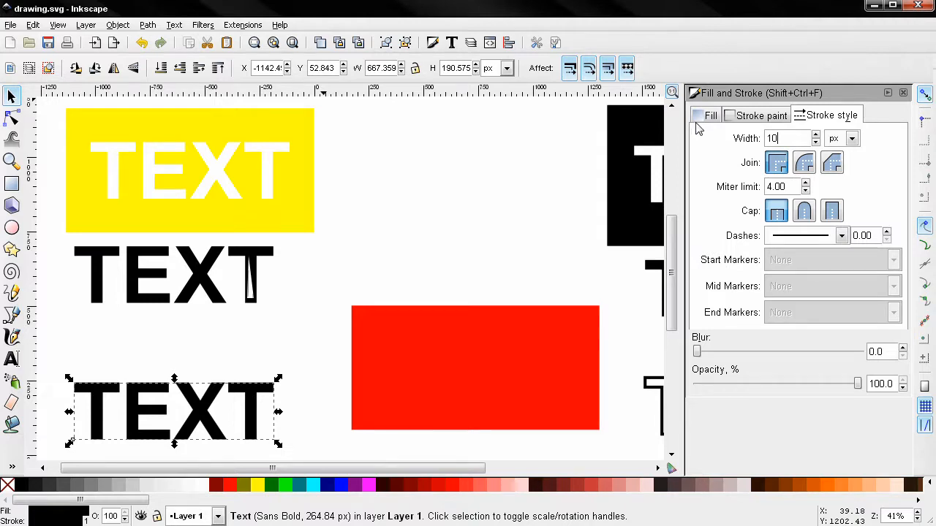
key(Return)
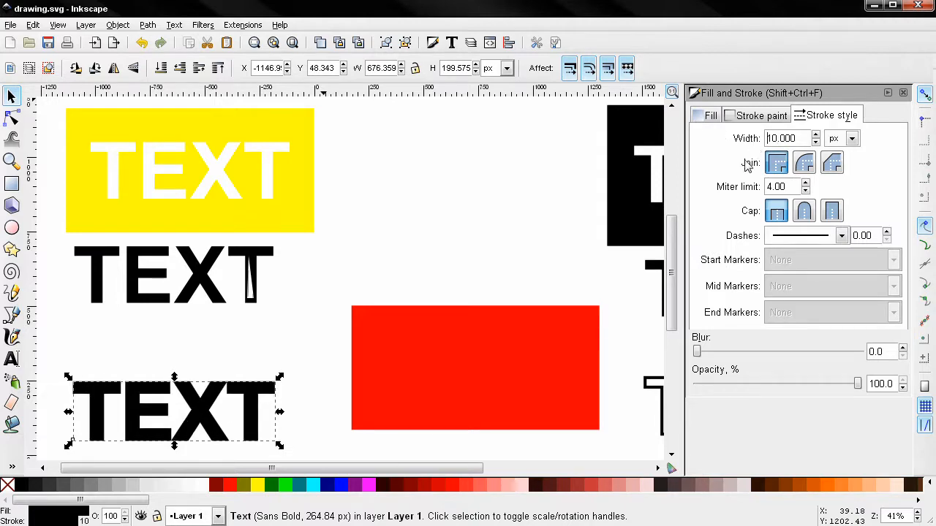
click(711, 115)
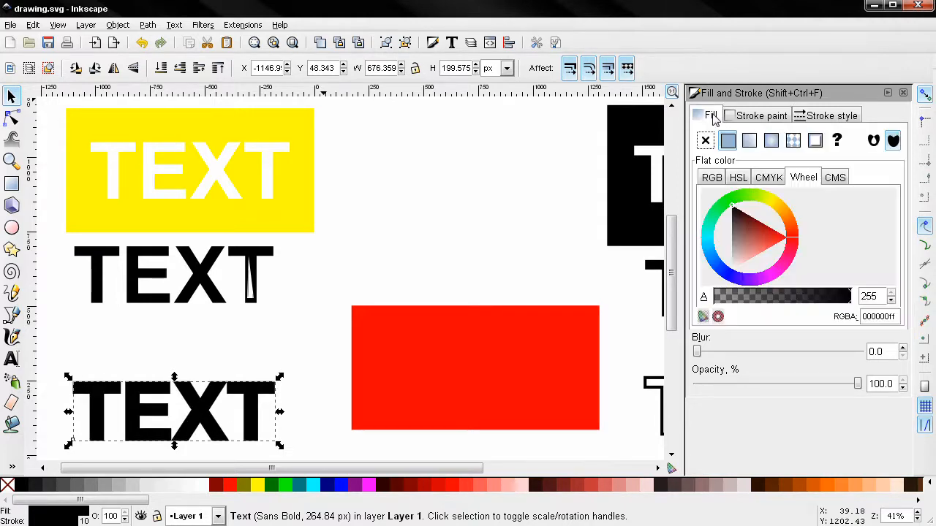
mouse_move(705, 140)
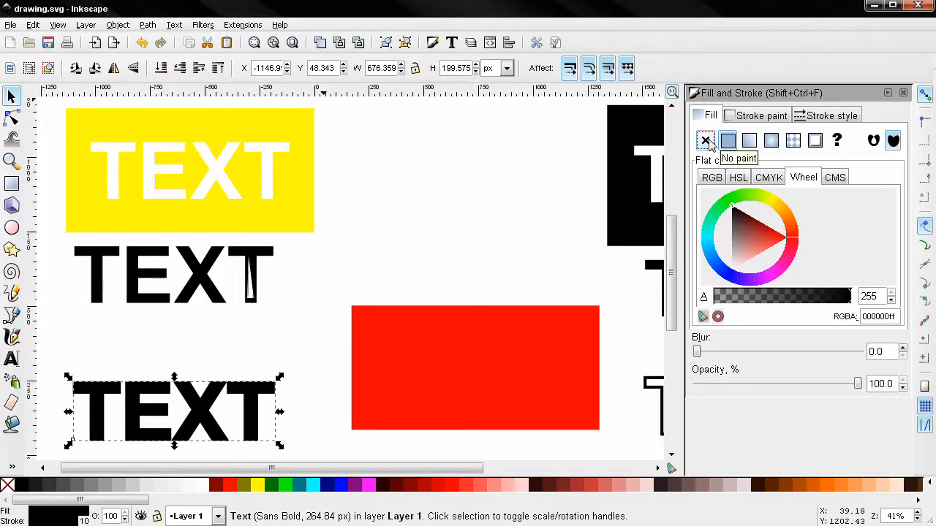
click(705, 140)
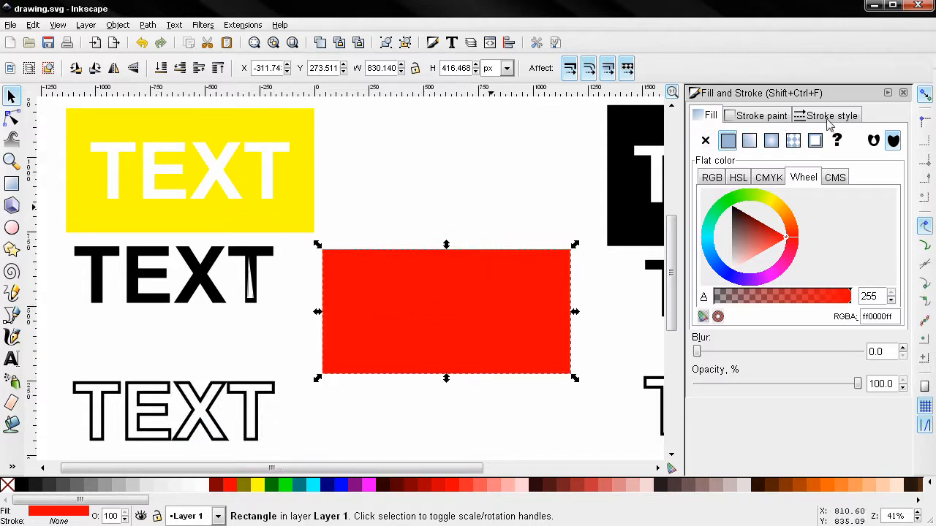
Adjust the outlined TEXT's stroke width down to 3 px with the width spin box
click(834, 114)
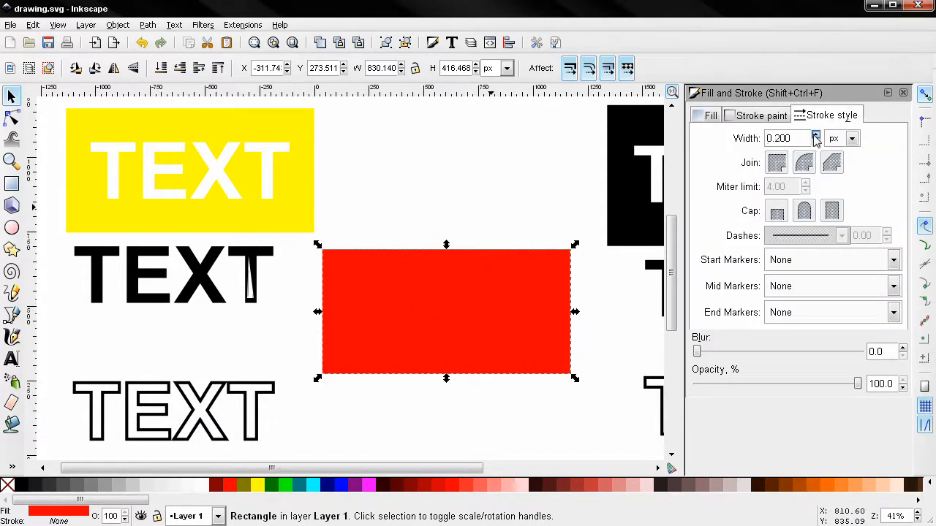
click(816, 142)
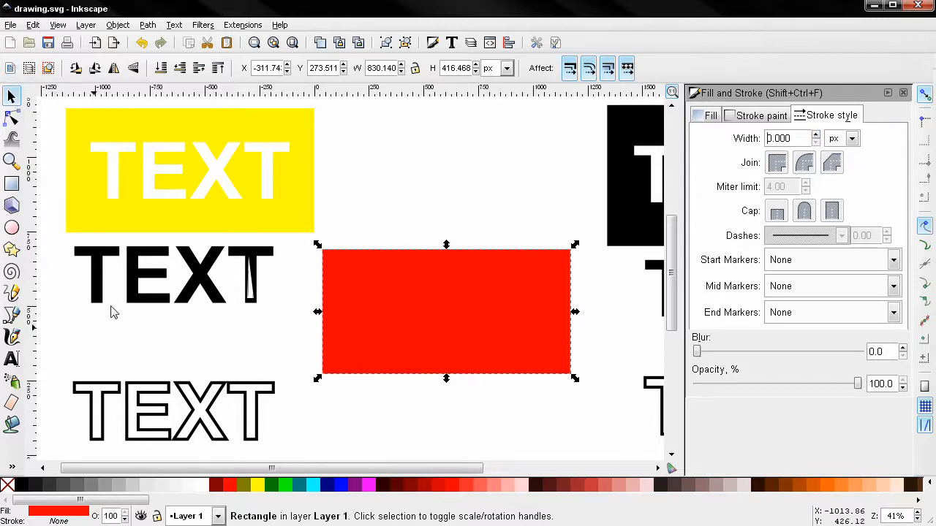
click(174, 412)
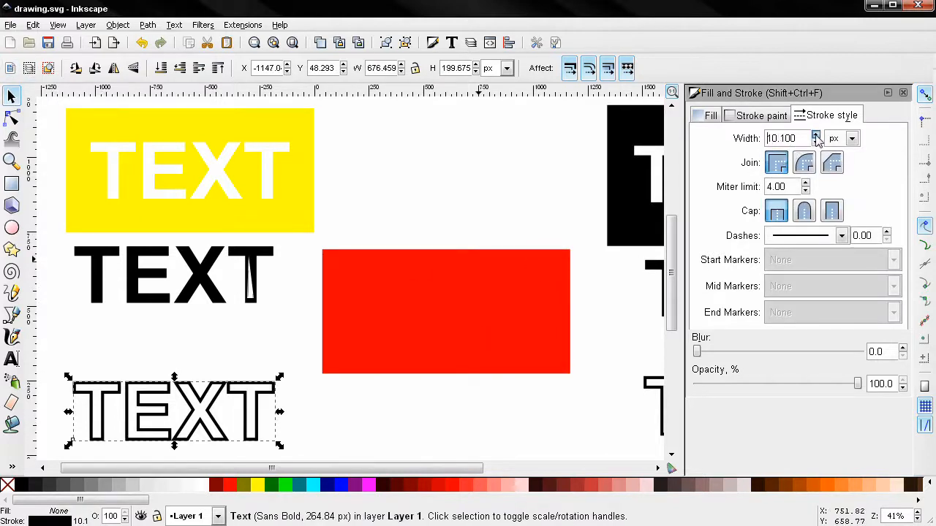
click(816, 134)
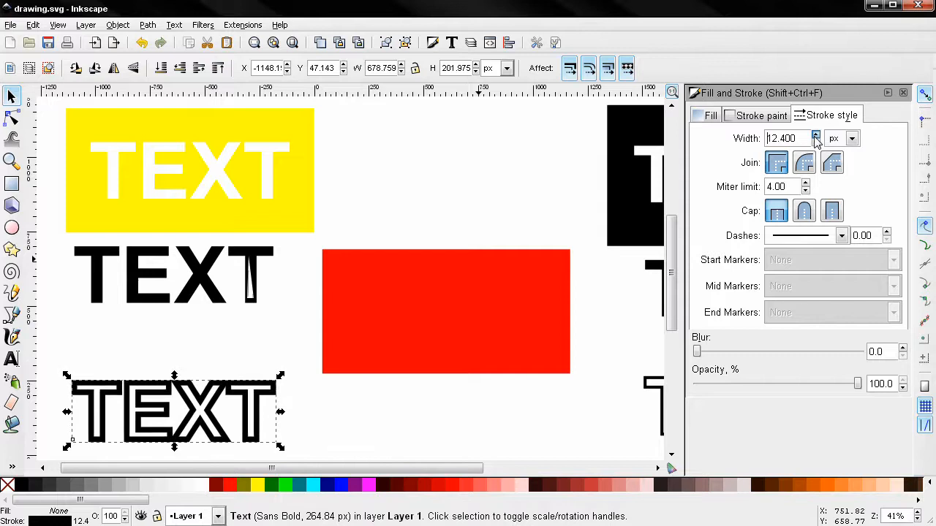
click(816, 134)
text(3.000)
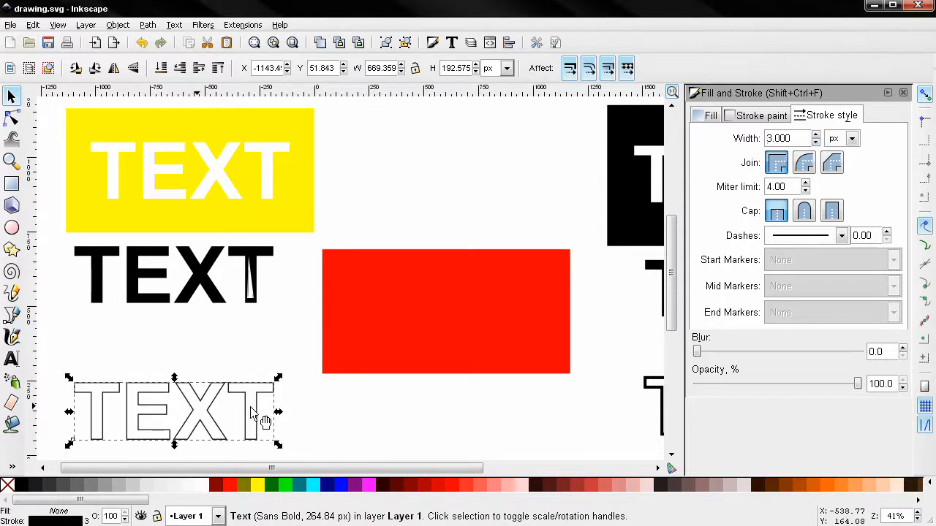
mouse_move(246, 402)
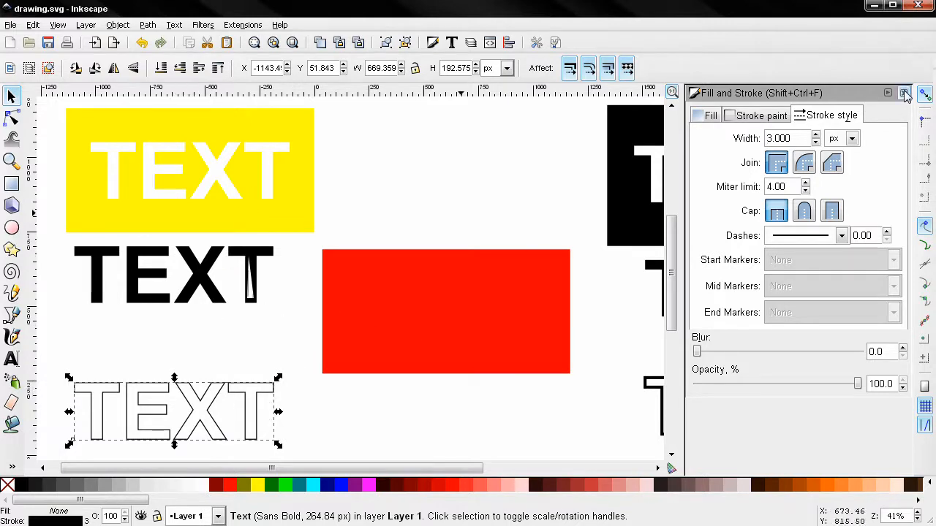
Close the Fill and Stroke dialog so all three TEXT variants are visible
click(903, 94)
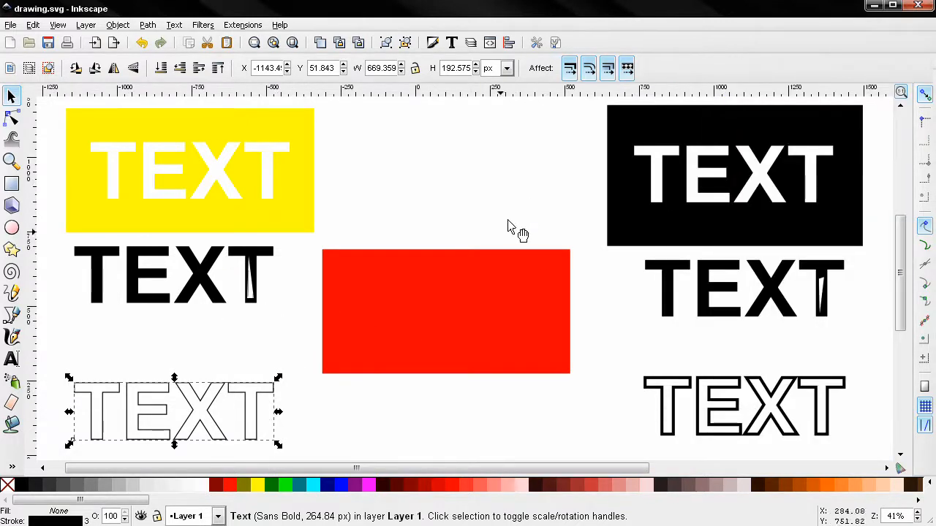
mouse_move(377, 263)
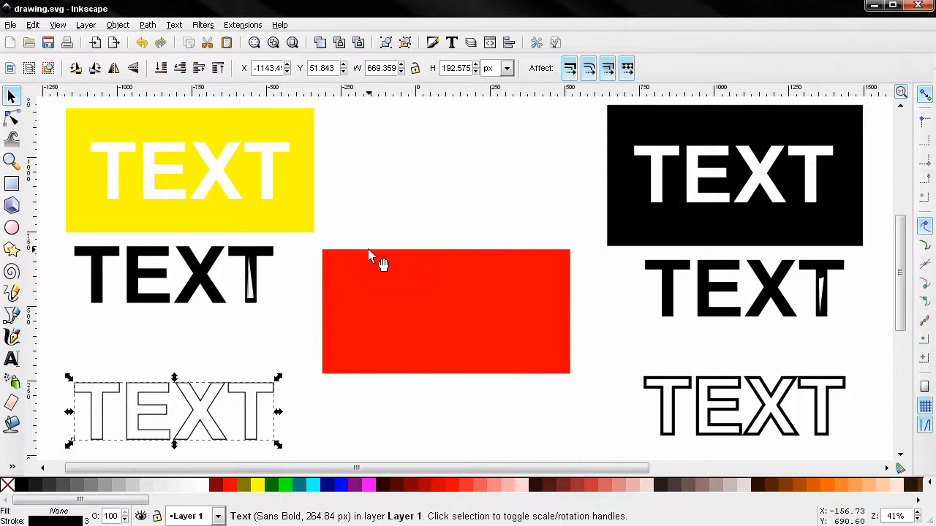
mouse_move(377, 258)
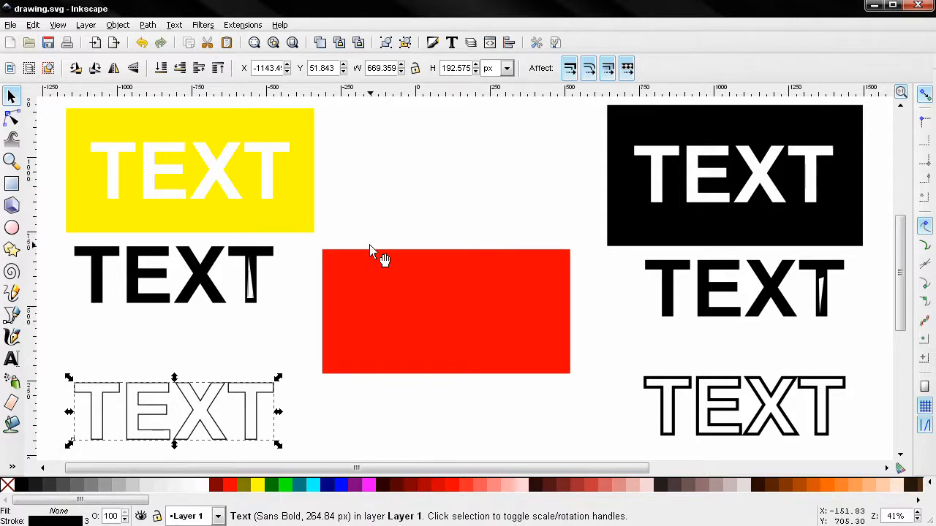